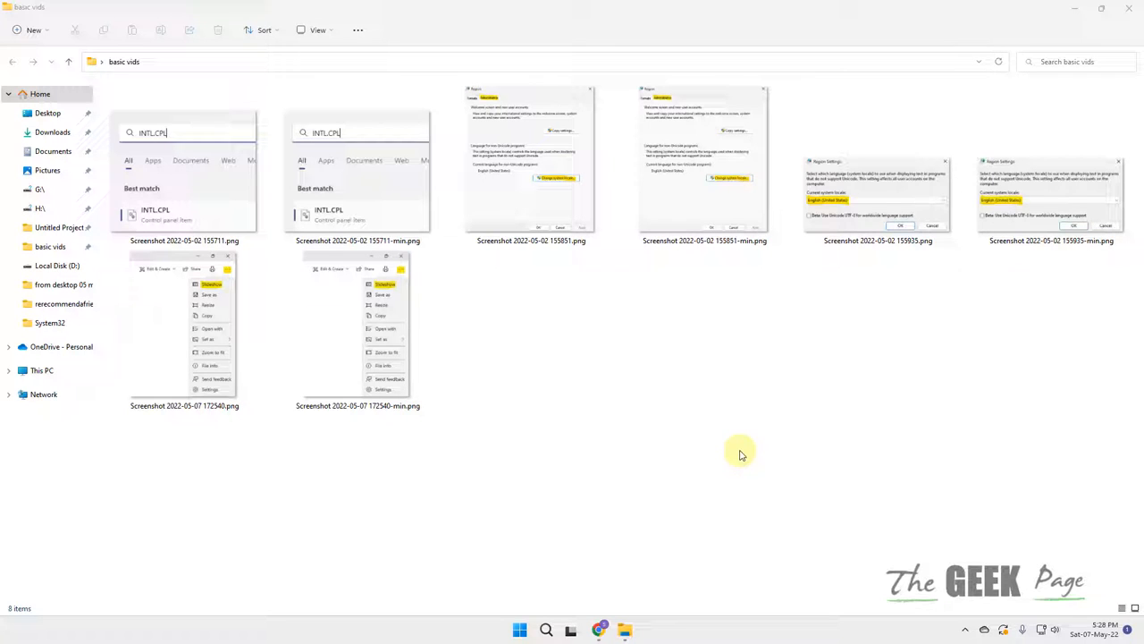
mouse_move(722, 411)
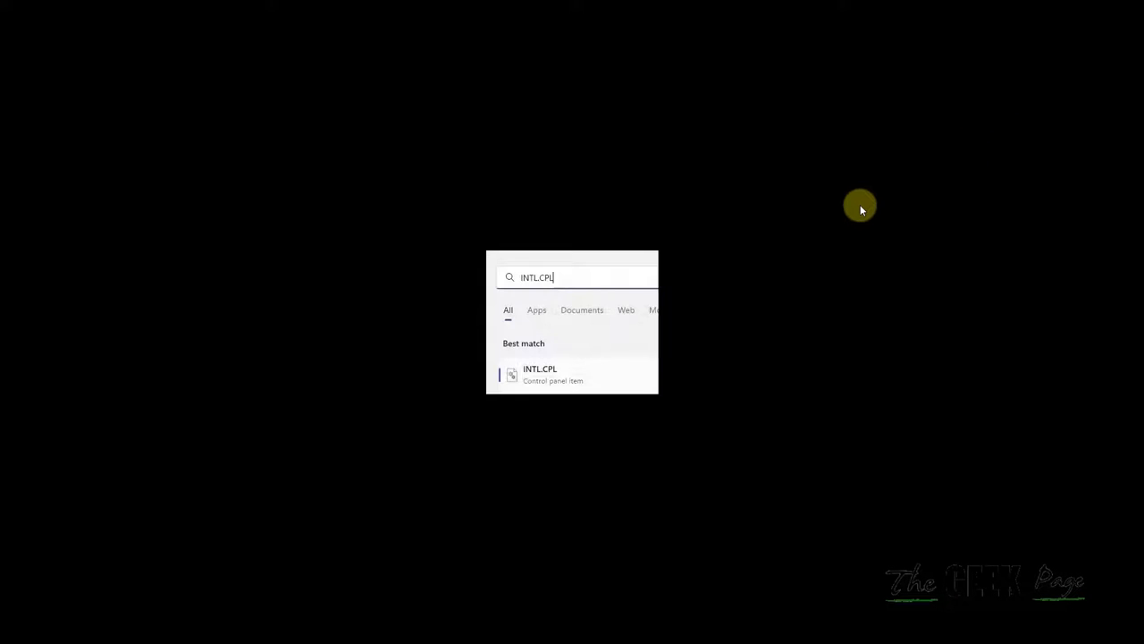
Escape out of the slideshow and the Photos viewer to return to the basic vids folder
key("Escape")
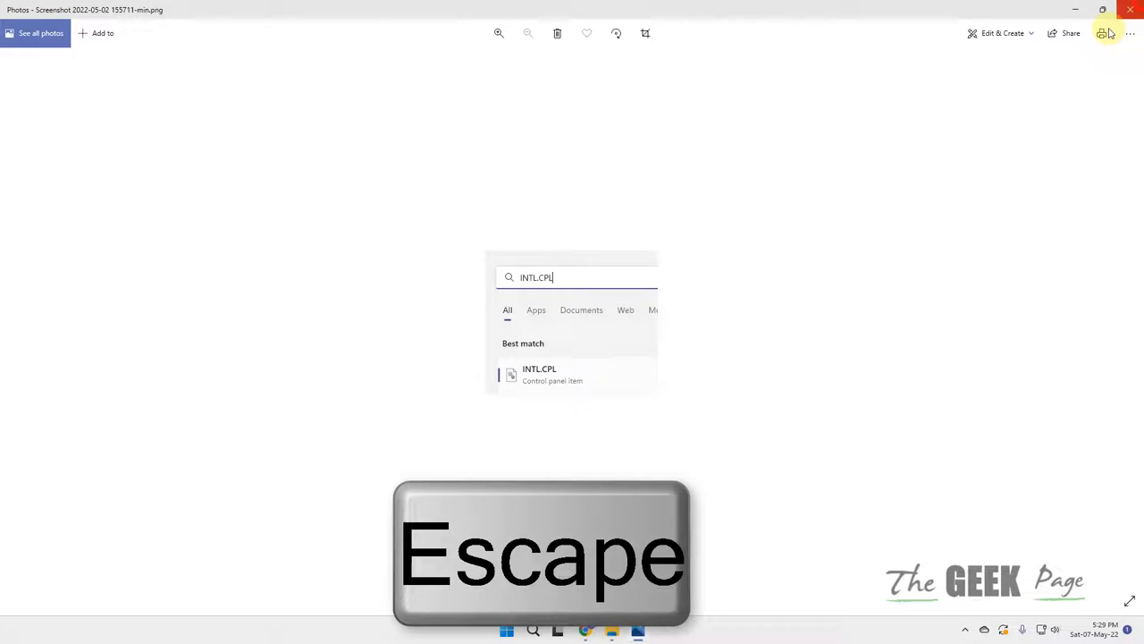
key("Escape")
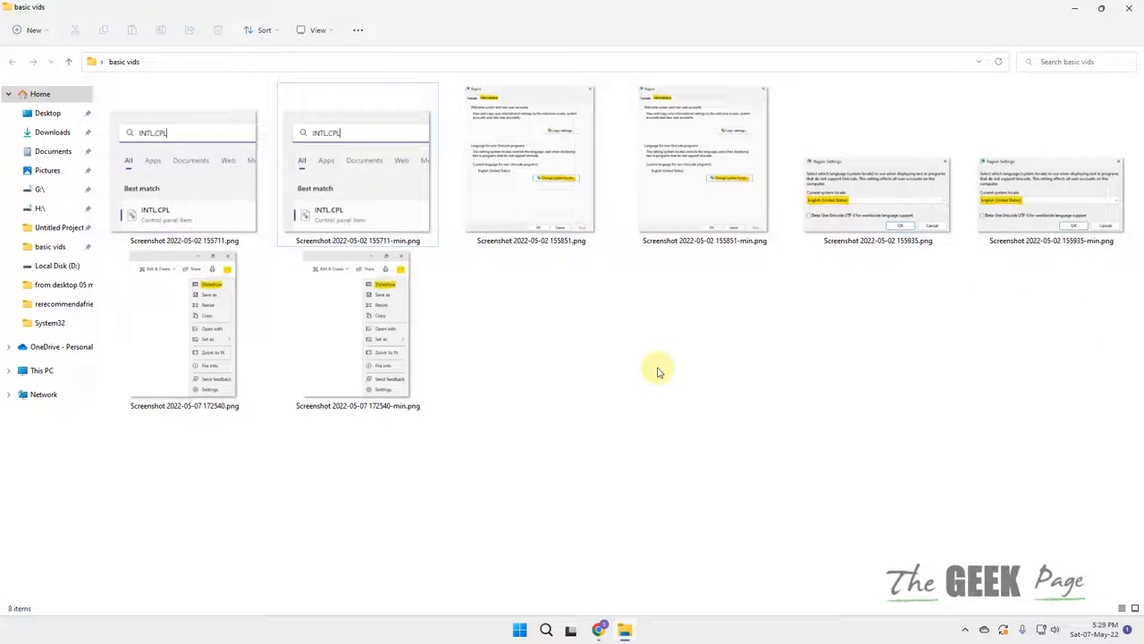
Select all files in basic vids and bring up the Windows search panel
key("ctrl+a")
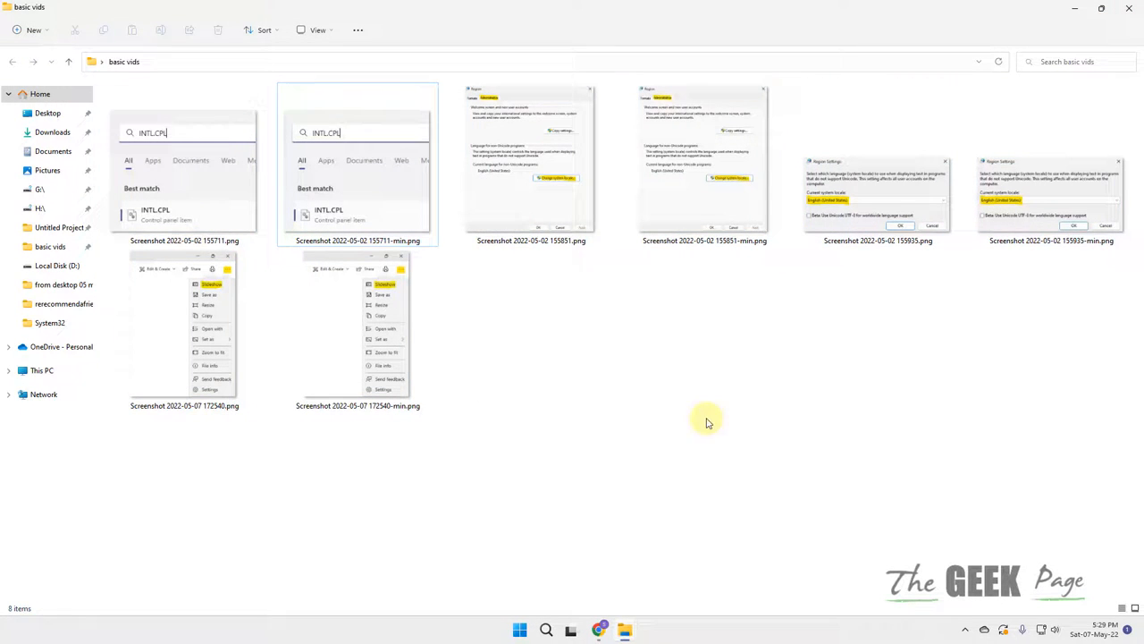
left_click(547, 629)
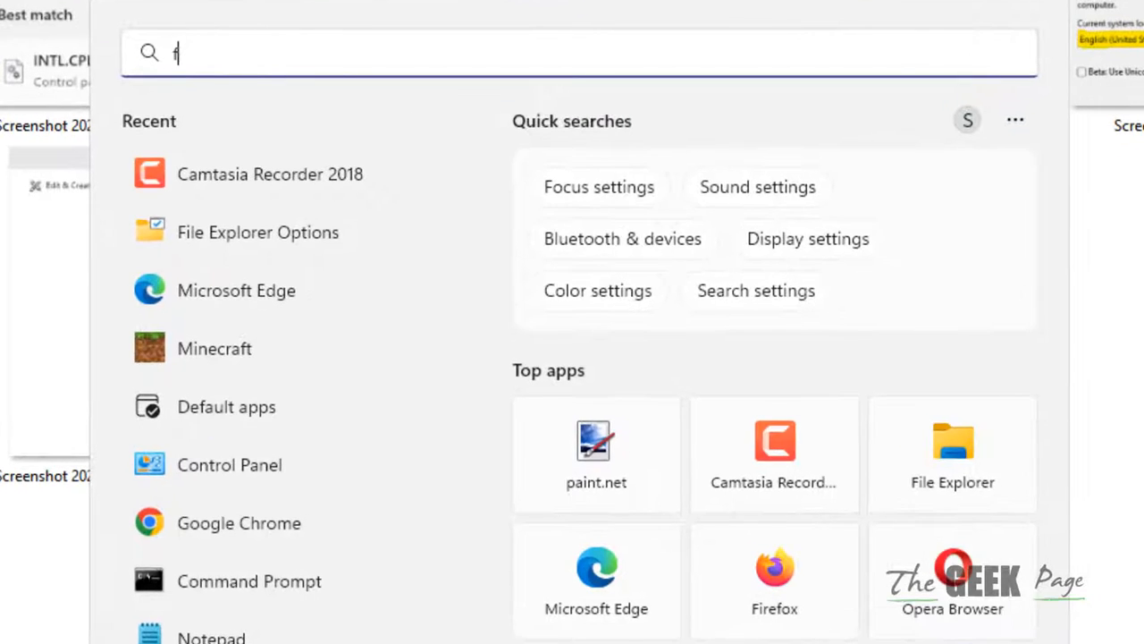
Search for 'file explorer' to reach File Explorer Options
type("ile explorer")
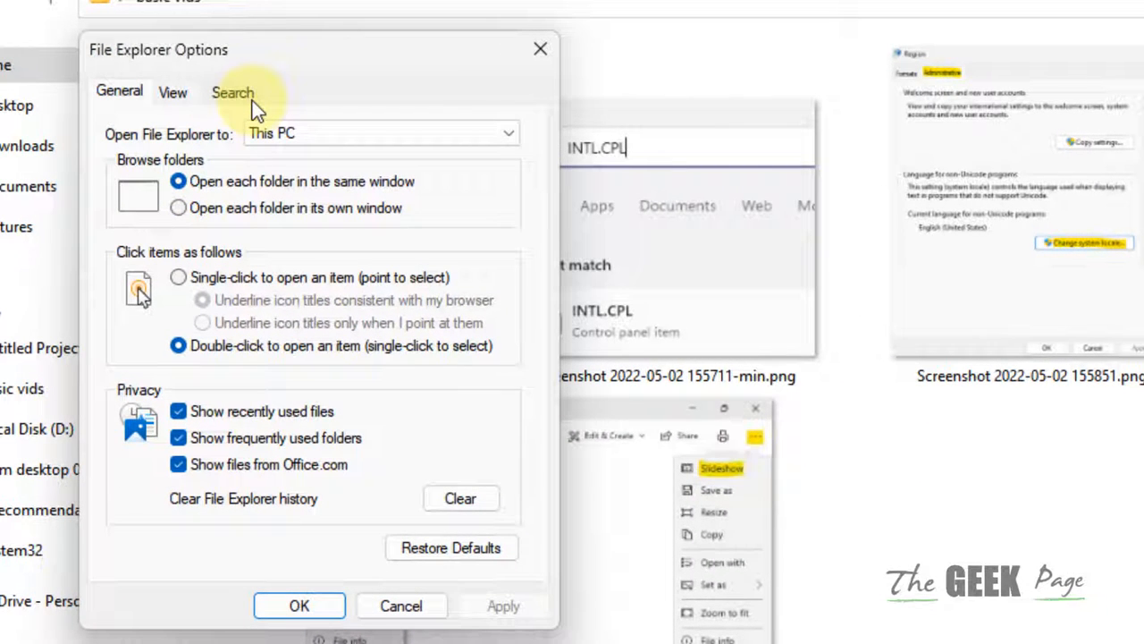
Adjust the Search settings, then show the Details metadata of the eight selected screenshots
left_click(233, 91)
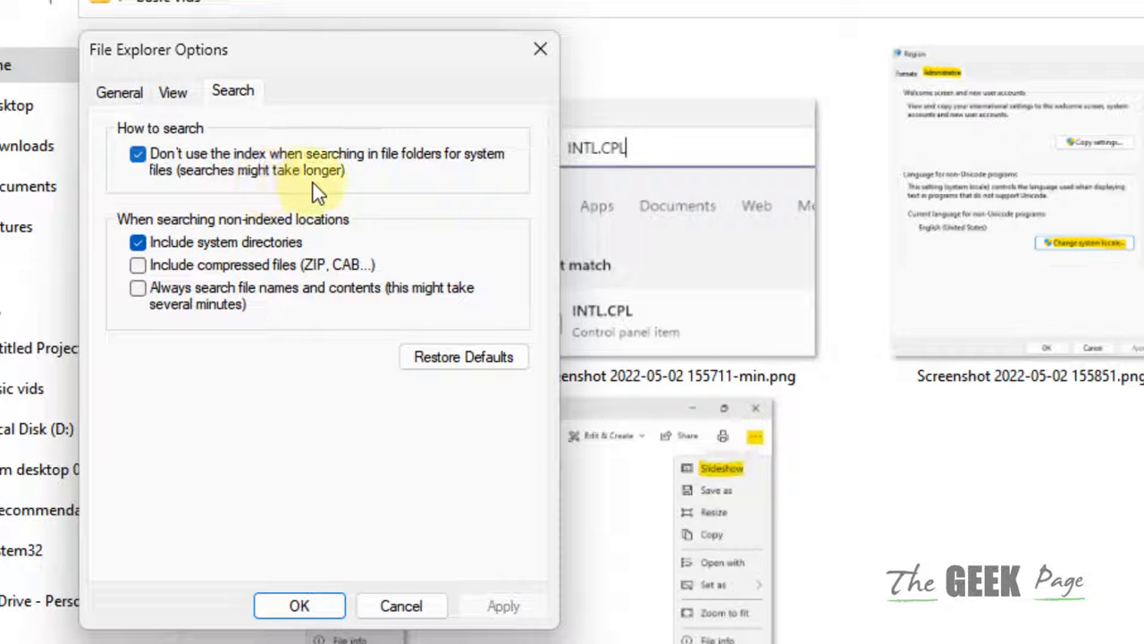
mouse_move(515, 605)
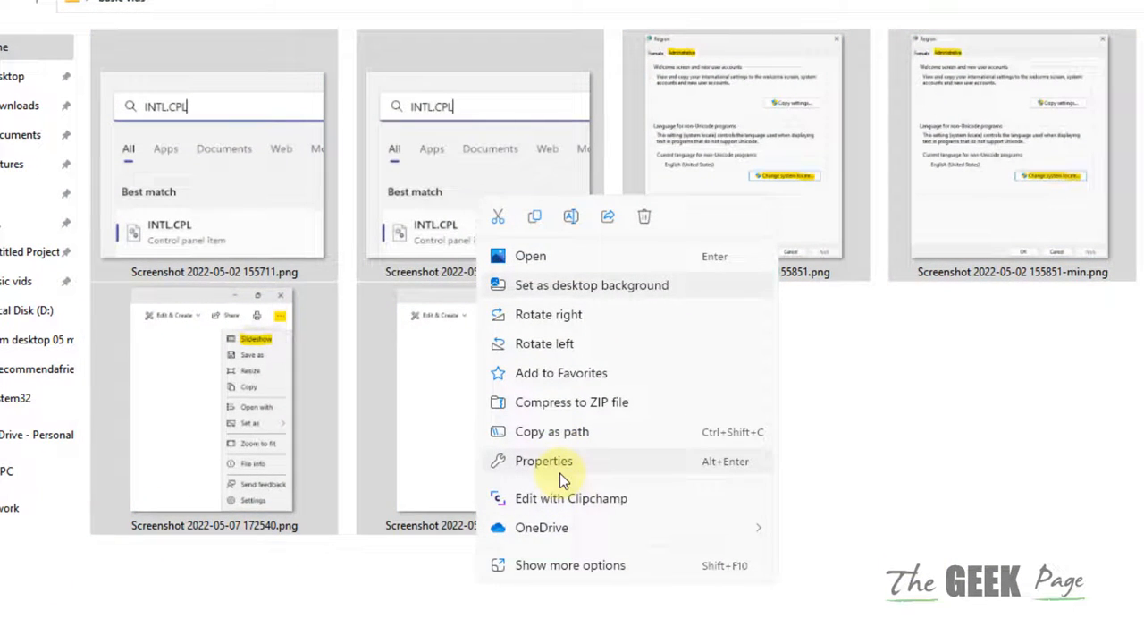
left_click(544, 461)
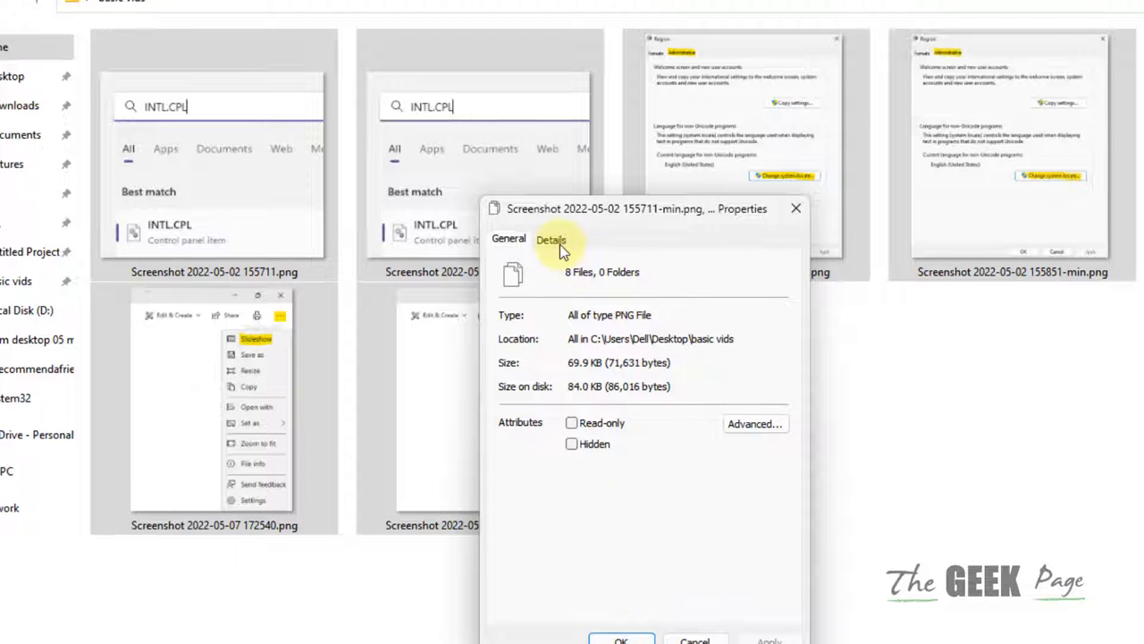
left_click(551, 240)
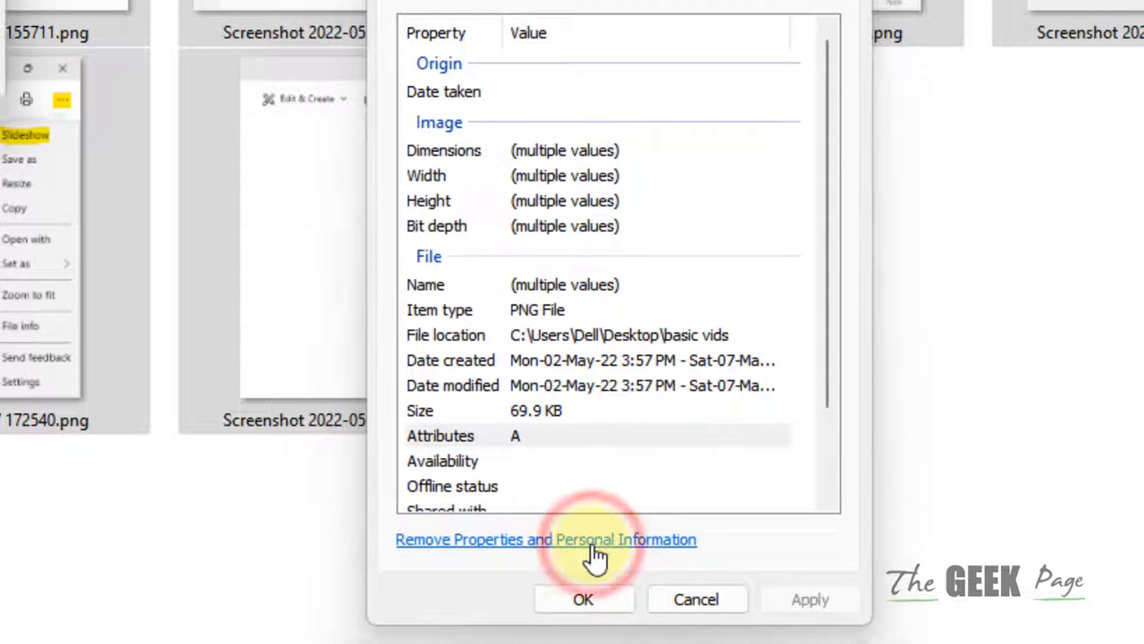
Remove personal properties directly from the original screenshots and confirm
left_click(547, 540)
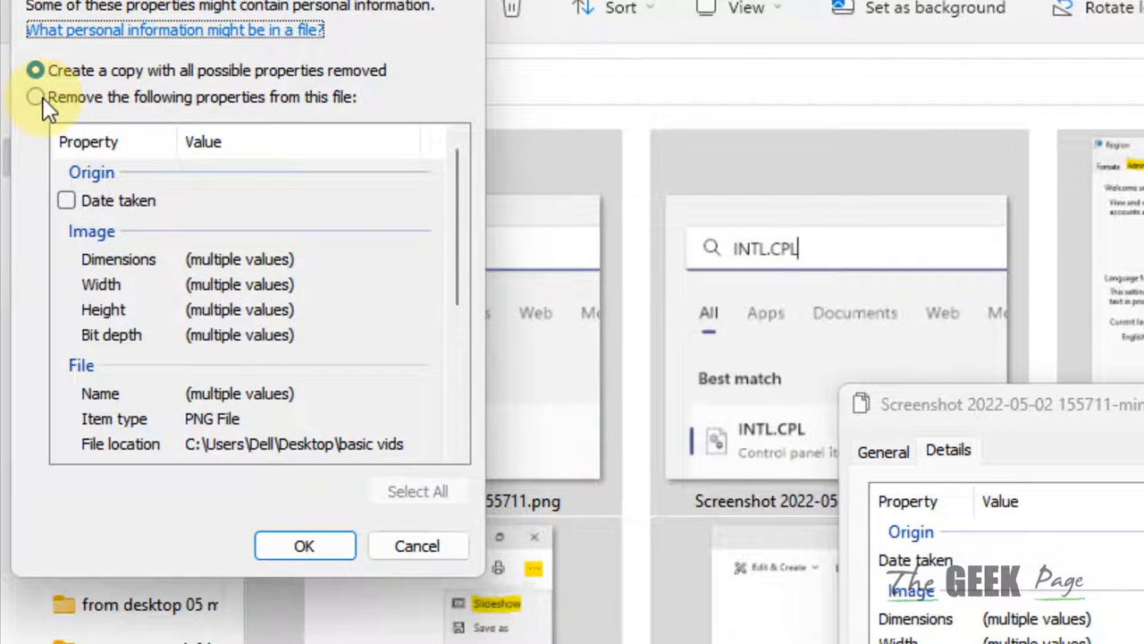
left_click(36, 97)
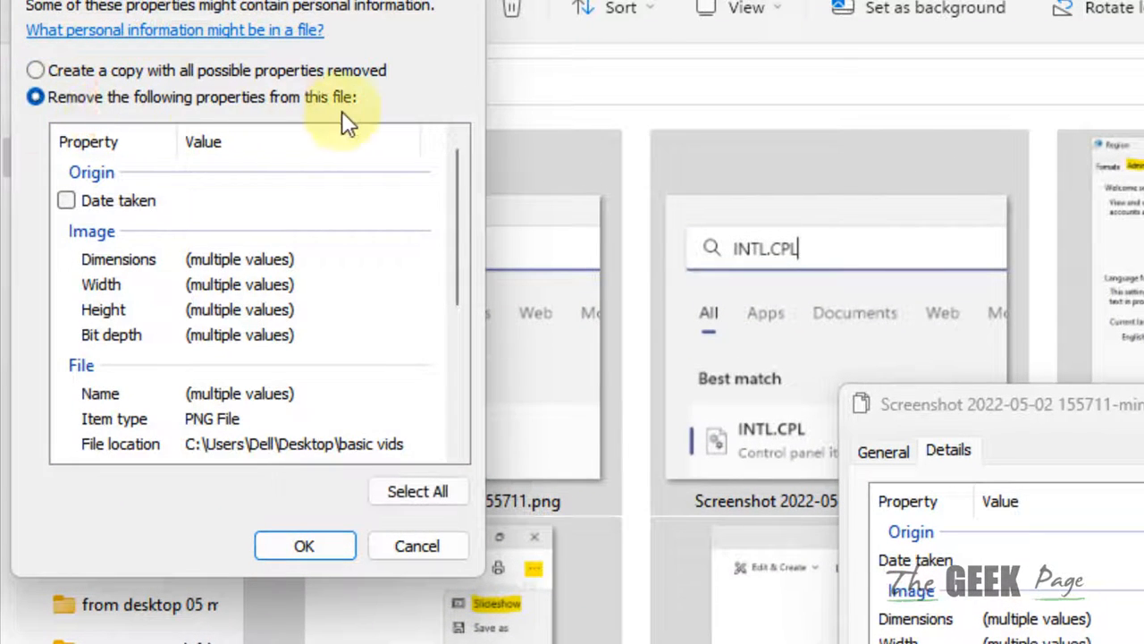
mouse_move(118, 201)
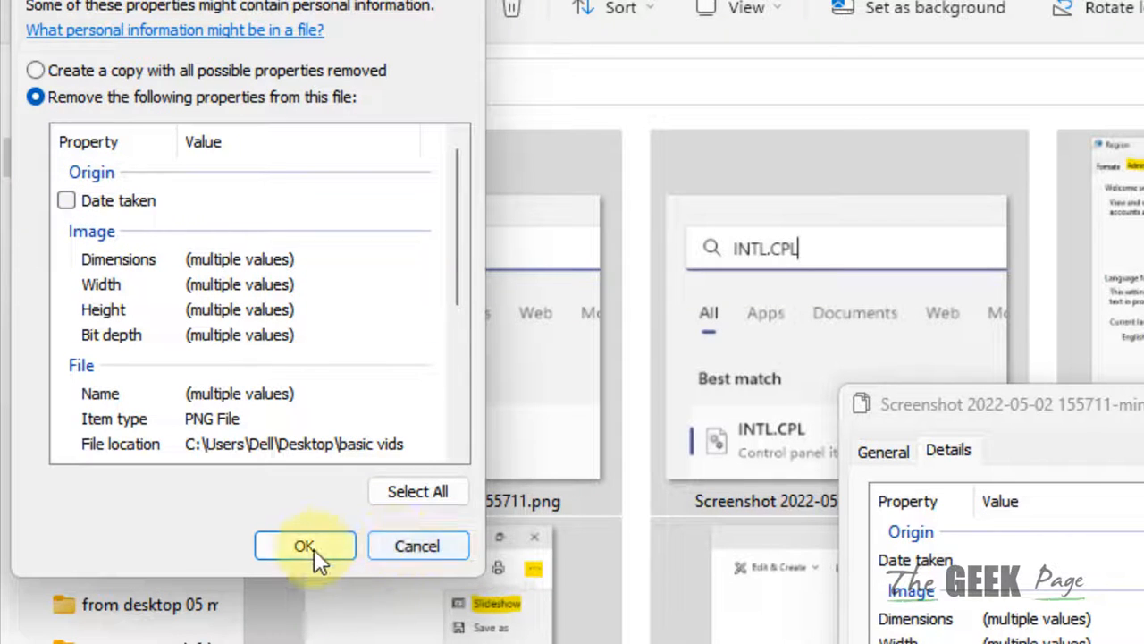
left_click(304, 545)
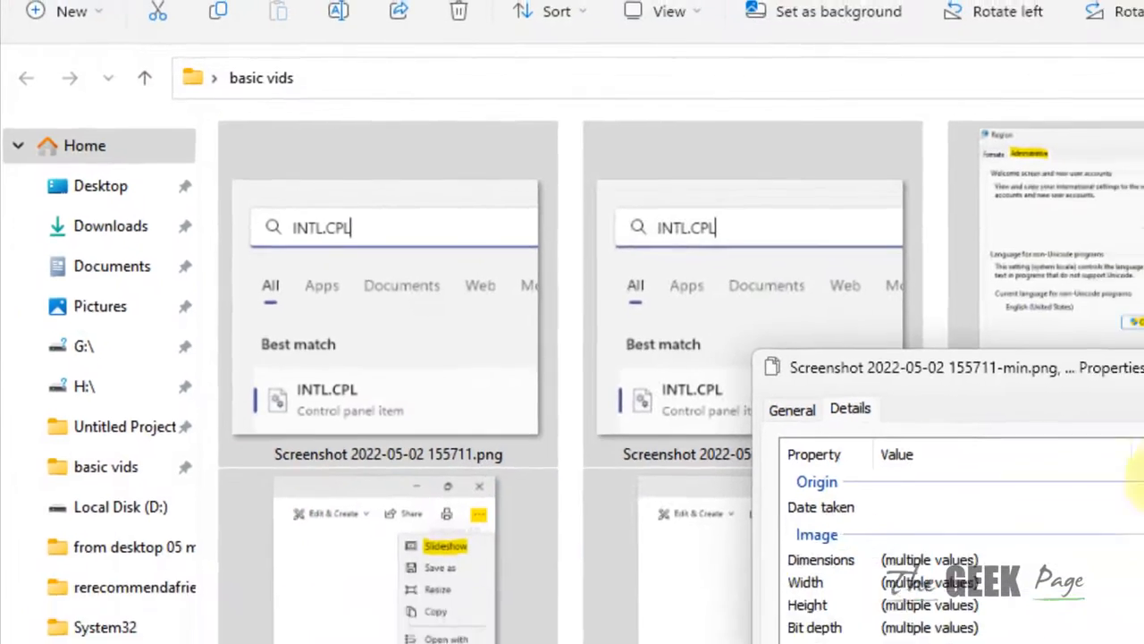